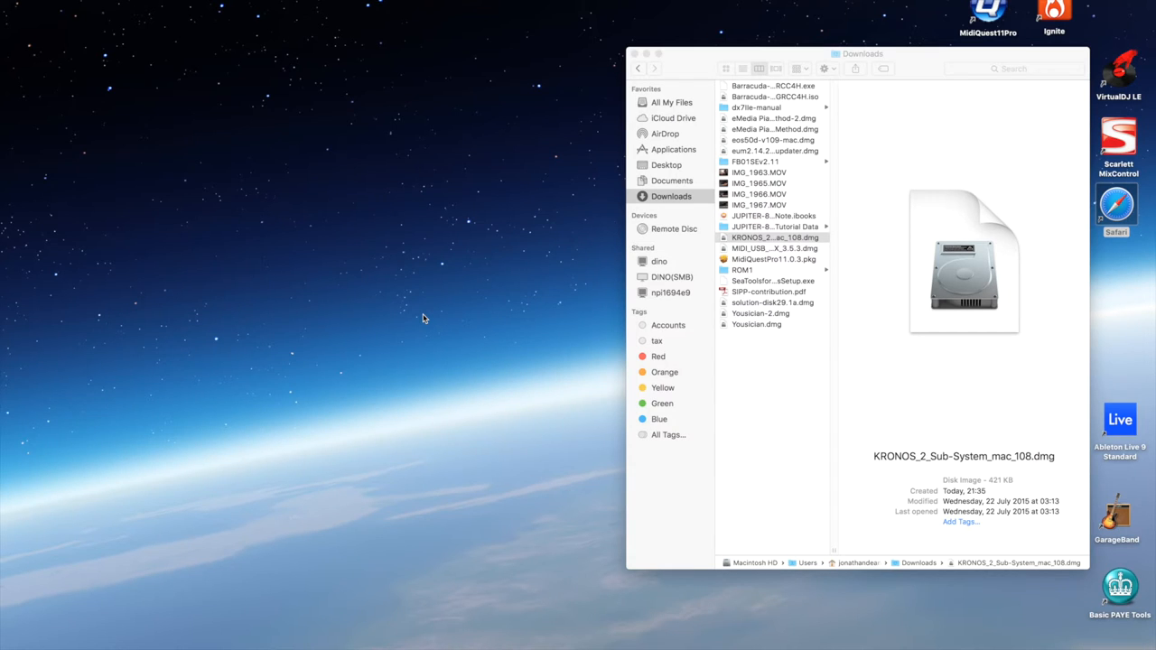
mouse_move(793, 241)
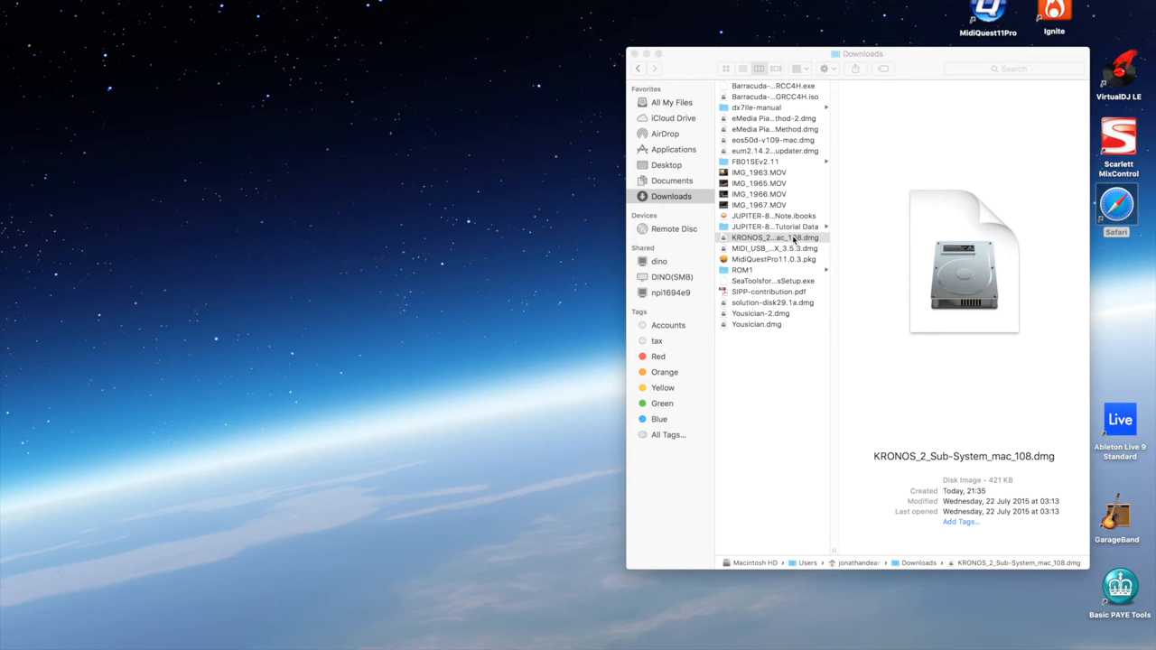
Mount KRONOS_2_Sub-System_mac_108.dmg via its context-menu Open command
right_click(774, 237)
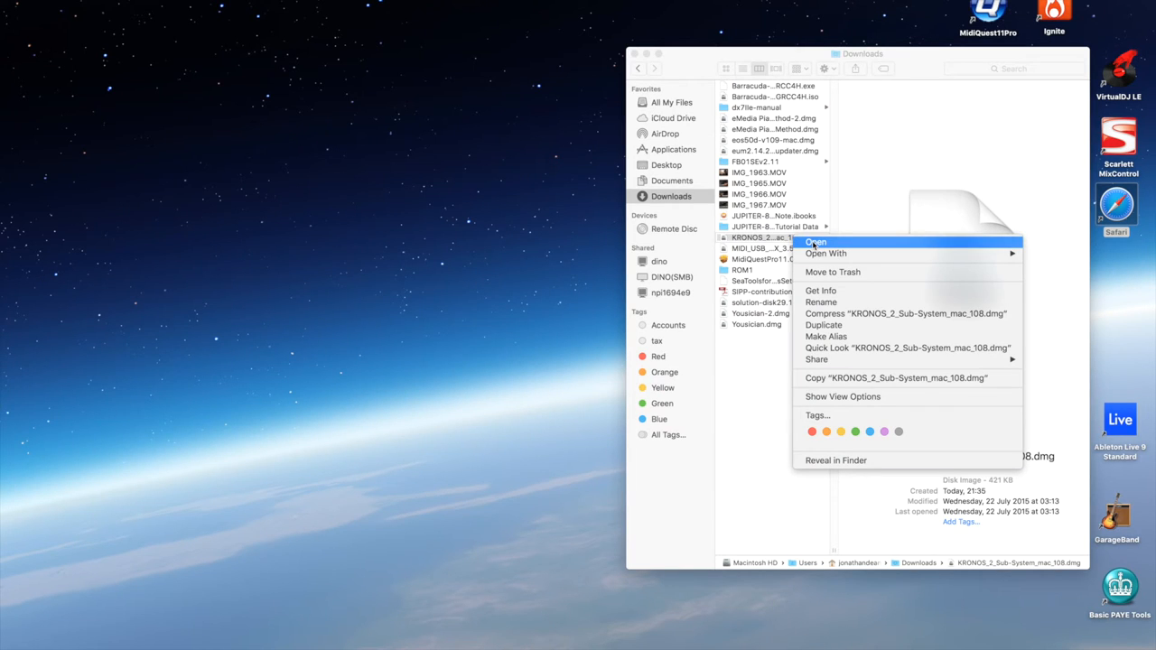
left_click(816, 242)
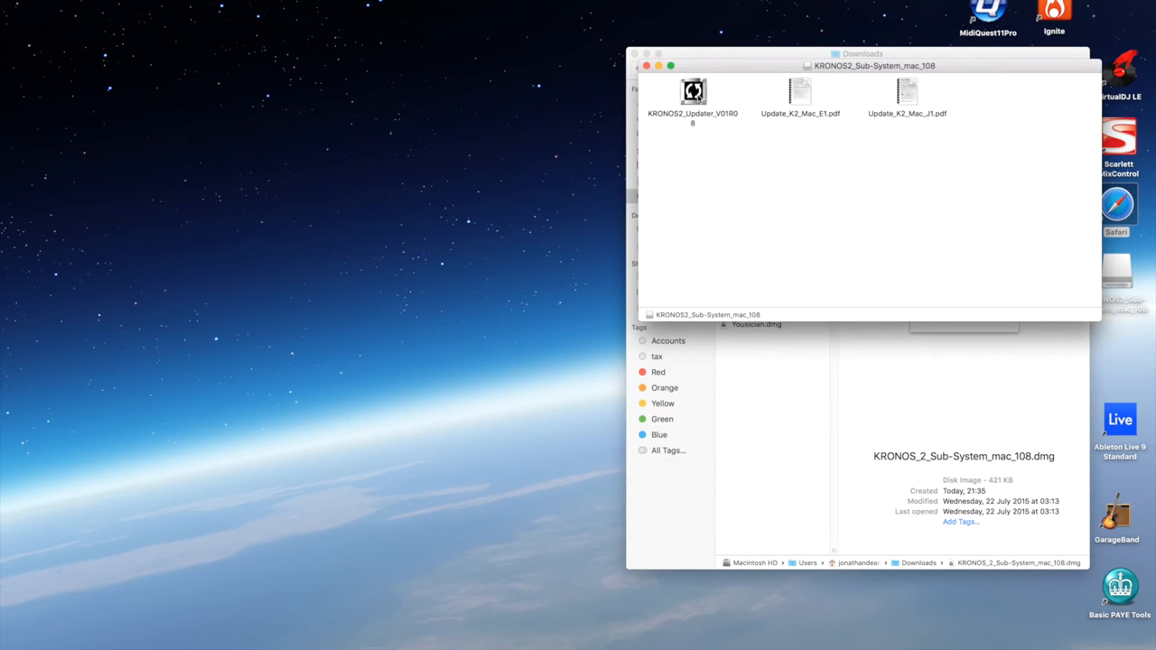
Open KRONOS2_Updater_V01R08 from its context menu and approve the Gatekeeper warning
right_click(693, 93)
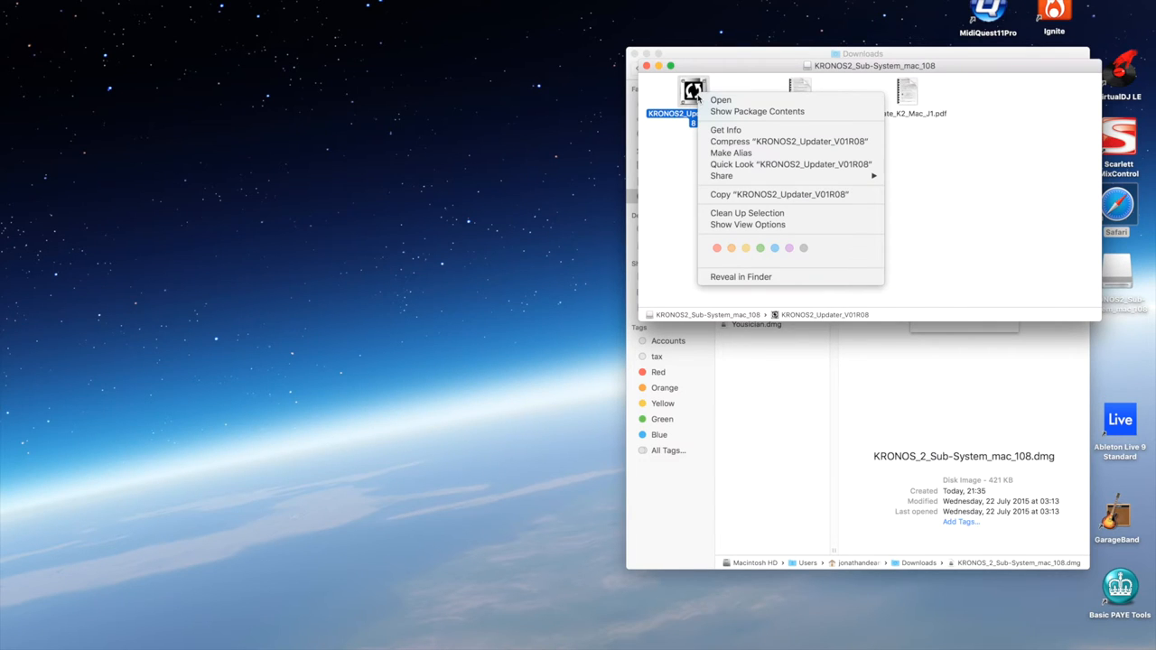
left_click(720, 99)
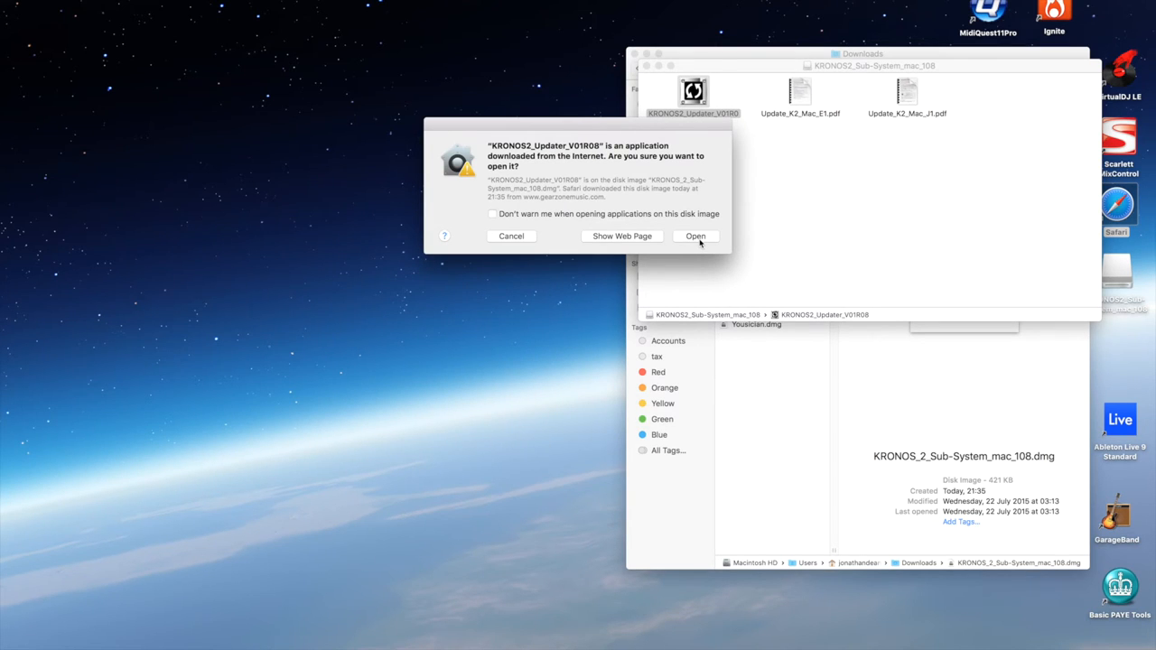
left_click(695, 236)
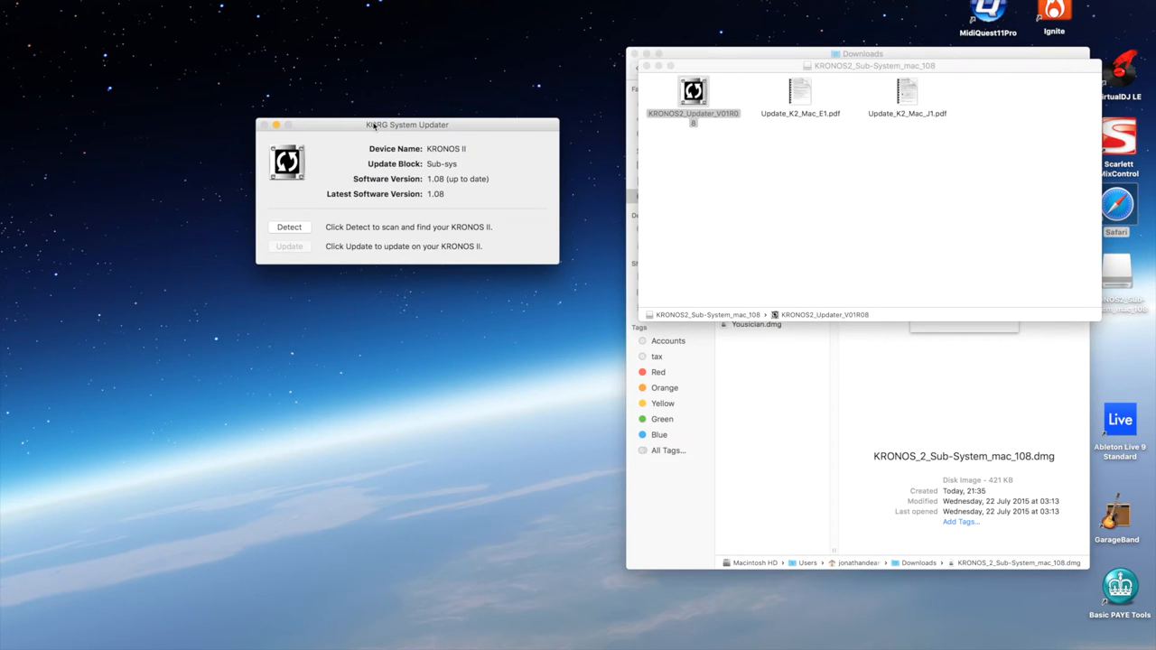
mouse_move(334, 155)
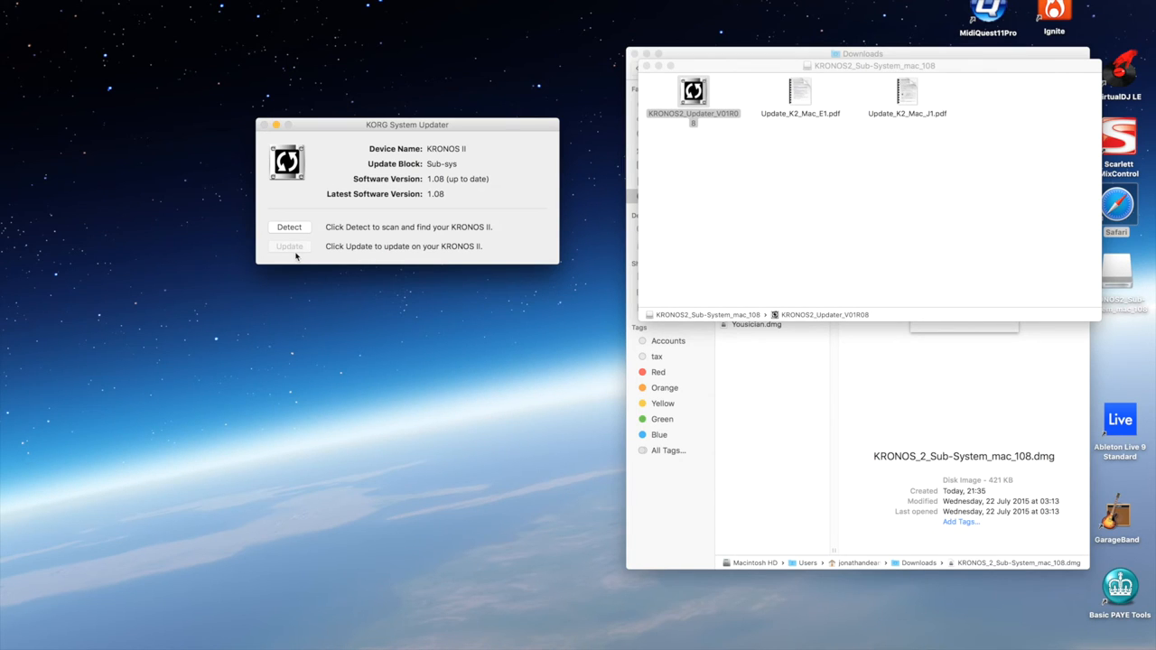
mouse_move(299, 250)
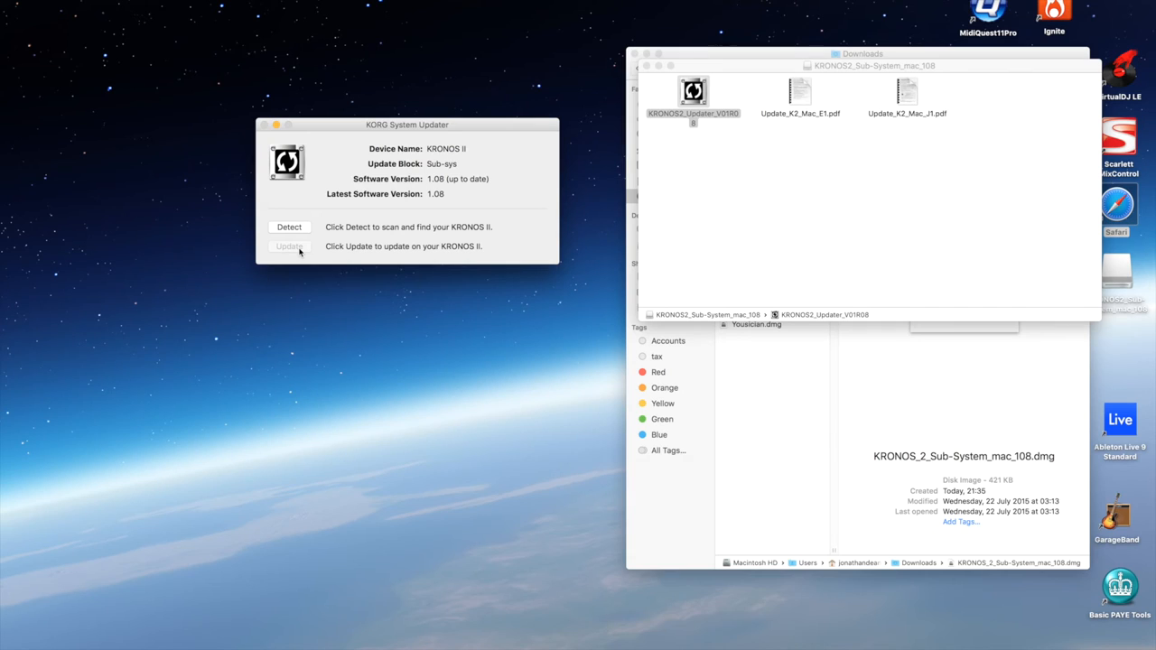